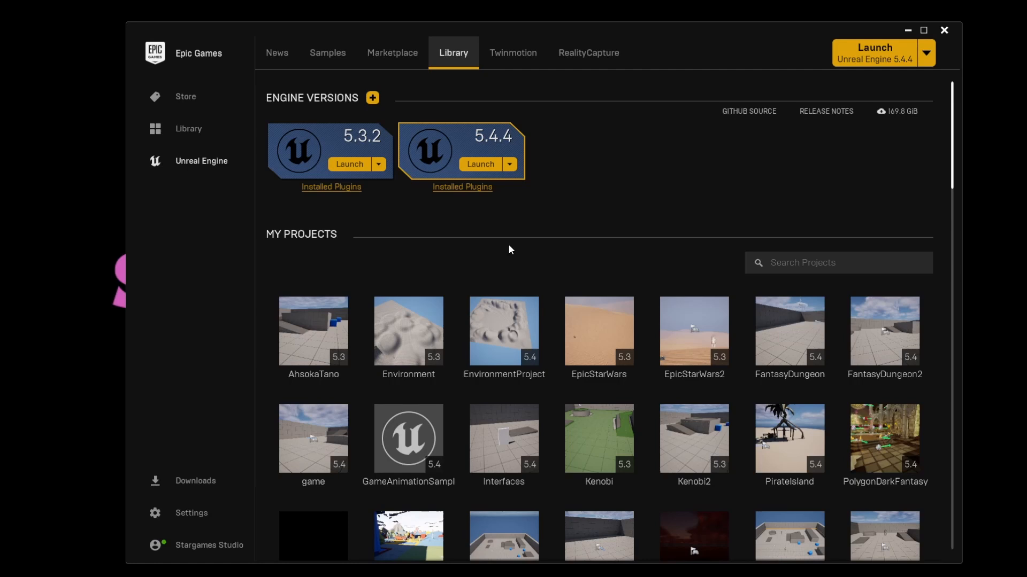
pyautogui.moveTo(556, 227)
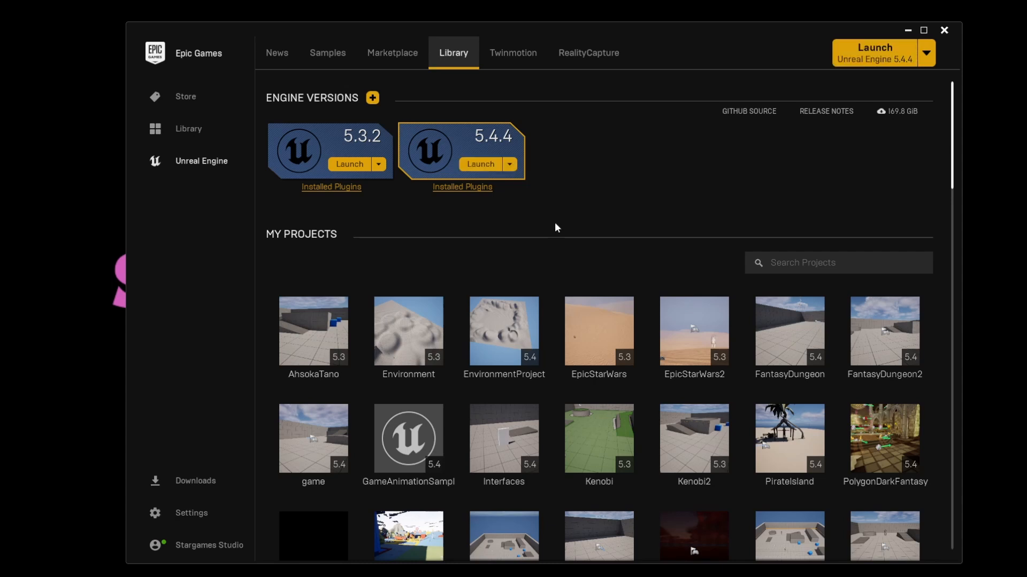
pyautogui.moveTo(549, 220)
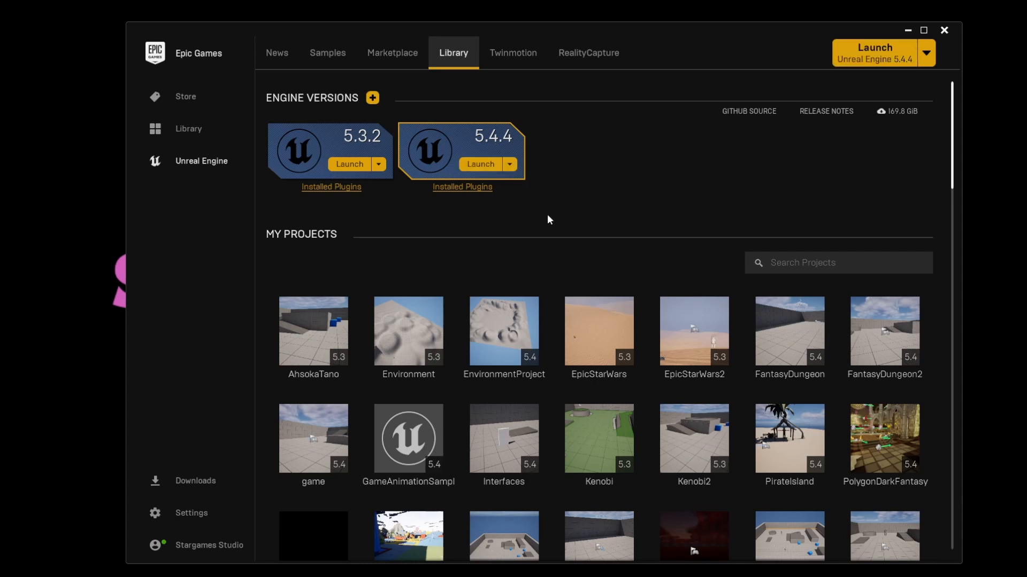
# Launch Unreal Engine 5.4.4 and select the EpicStarWars project in the Project Browser
pyautogui.click(481, 164)
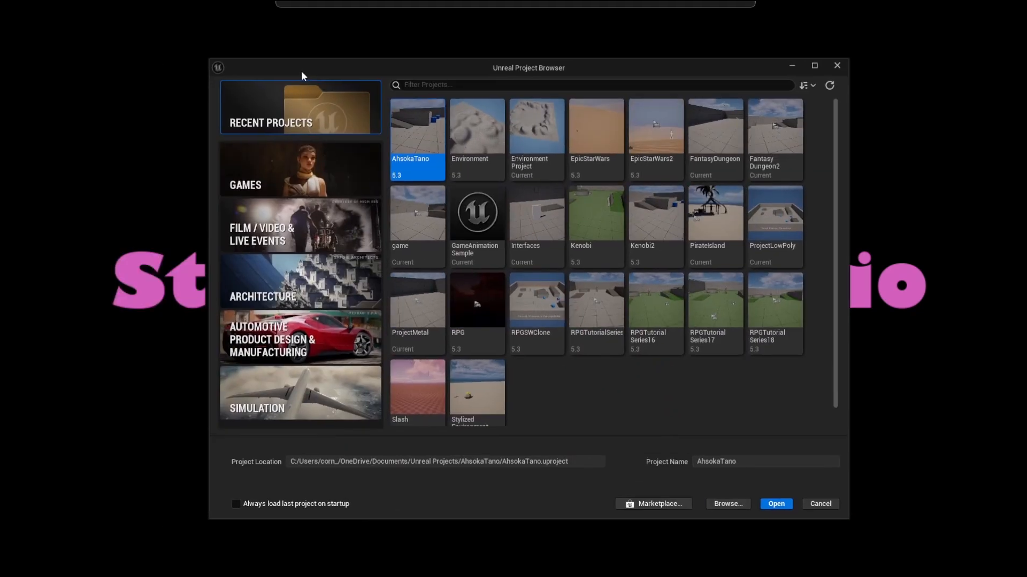
pyautogui.moveTo(593, 134)
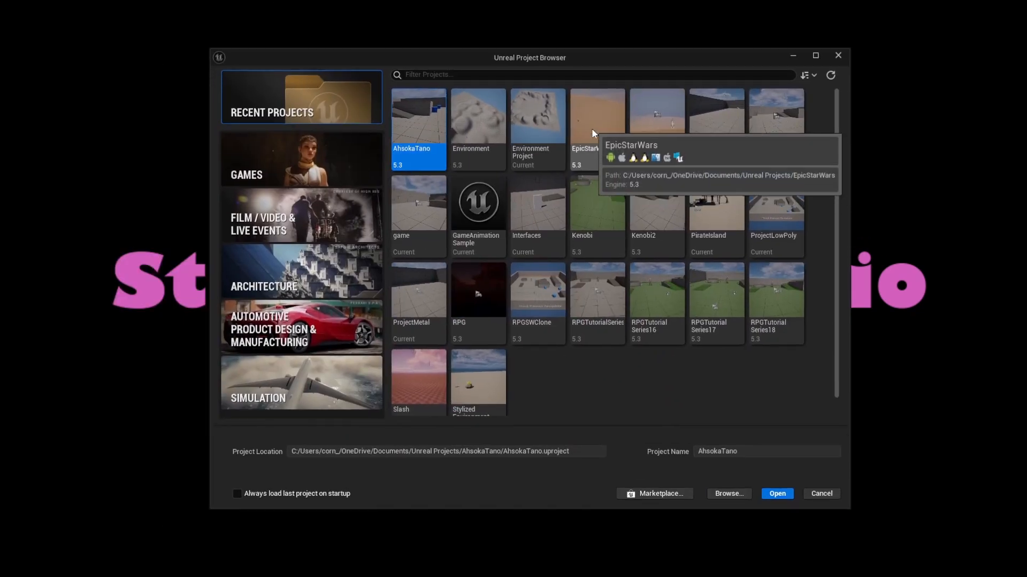
pyautogui.click(597, 118)
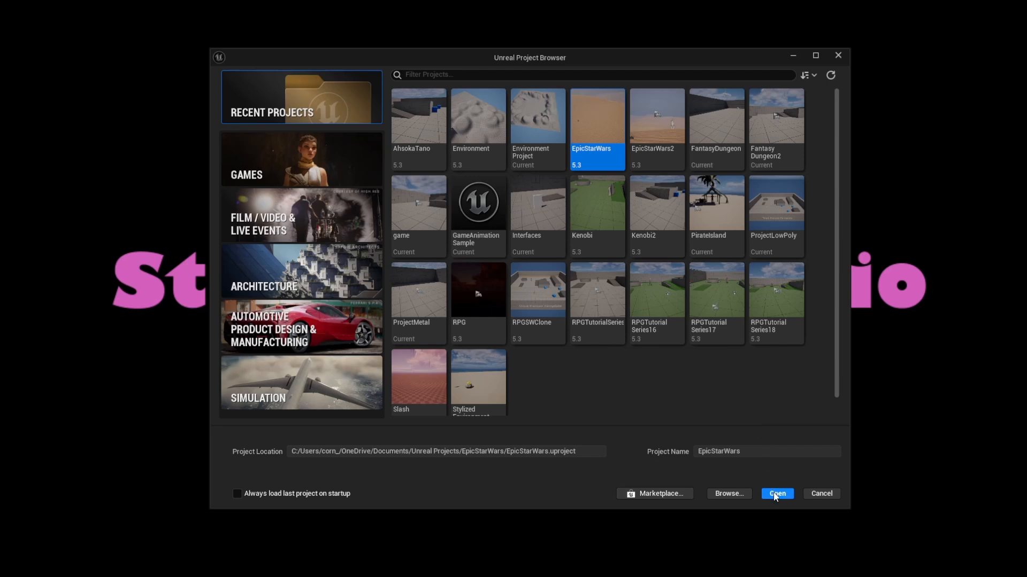
# Open EpicStarWars and choose 'Open a copy' to convert it to 5.4
pyautogui.click(777, 494)
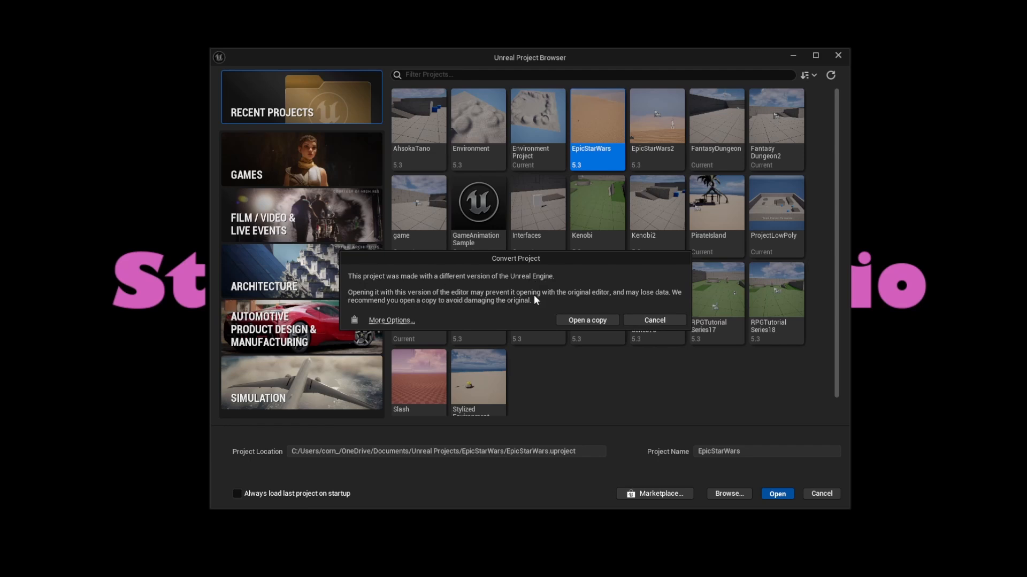
pyautogui.moveTo(459, 315)
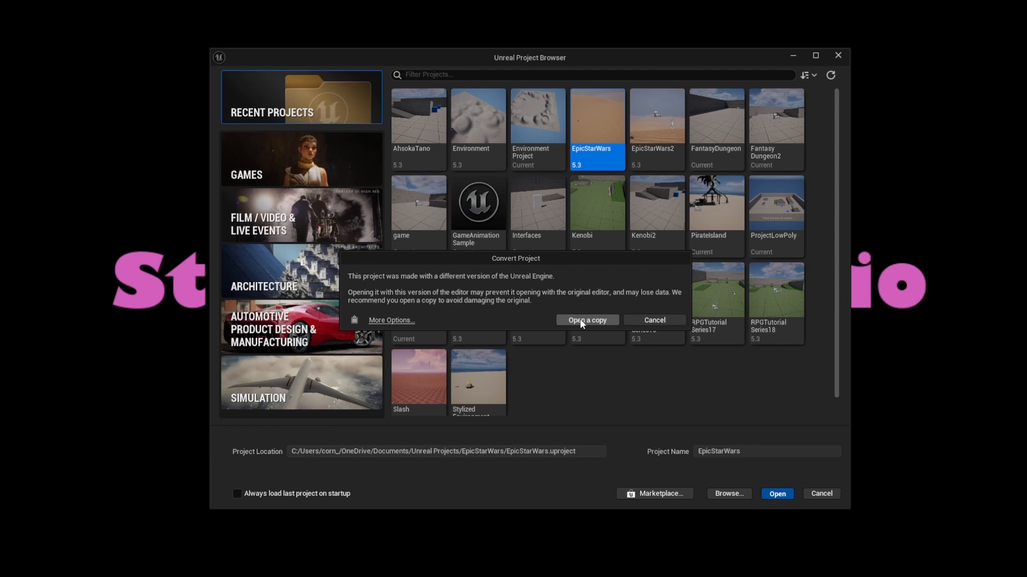
pyautogui.click(653, 320)
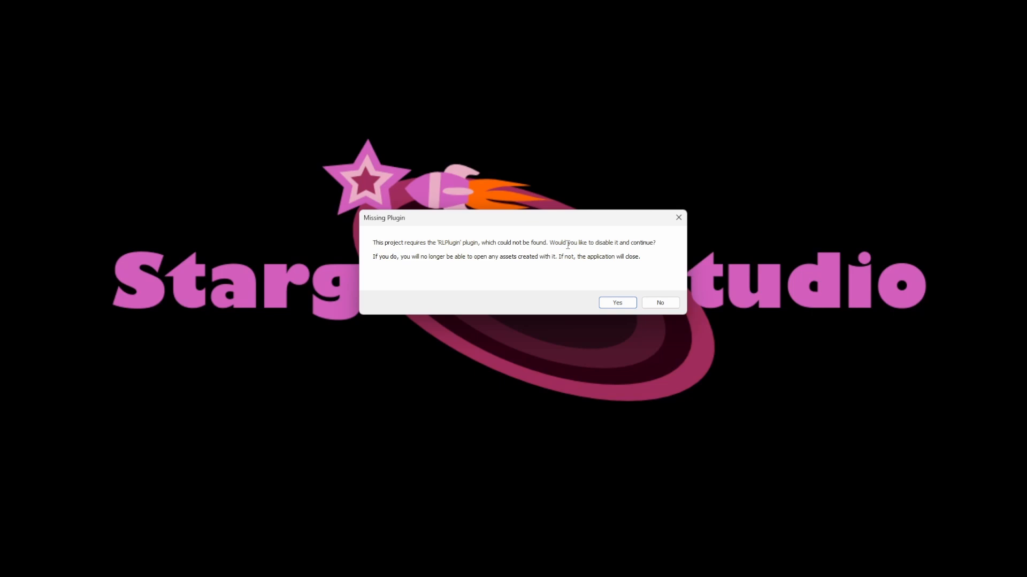
pyautogui.moveTo(458, 260)
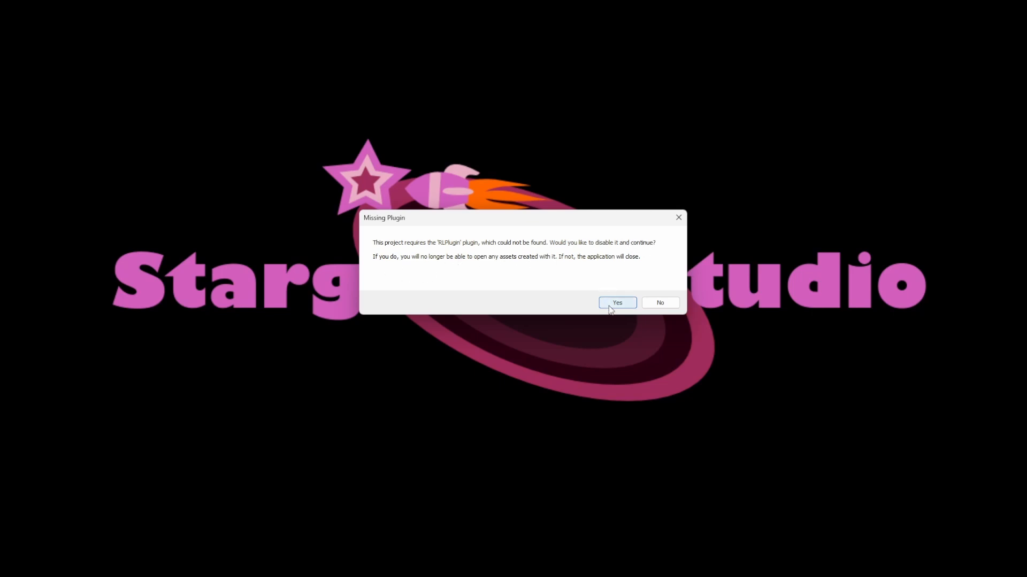
# Disable the missing RLPlugin and continue loading the project
pyautogui.click(615, 302)
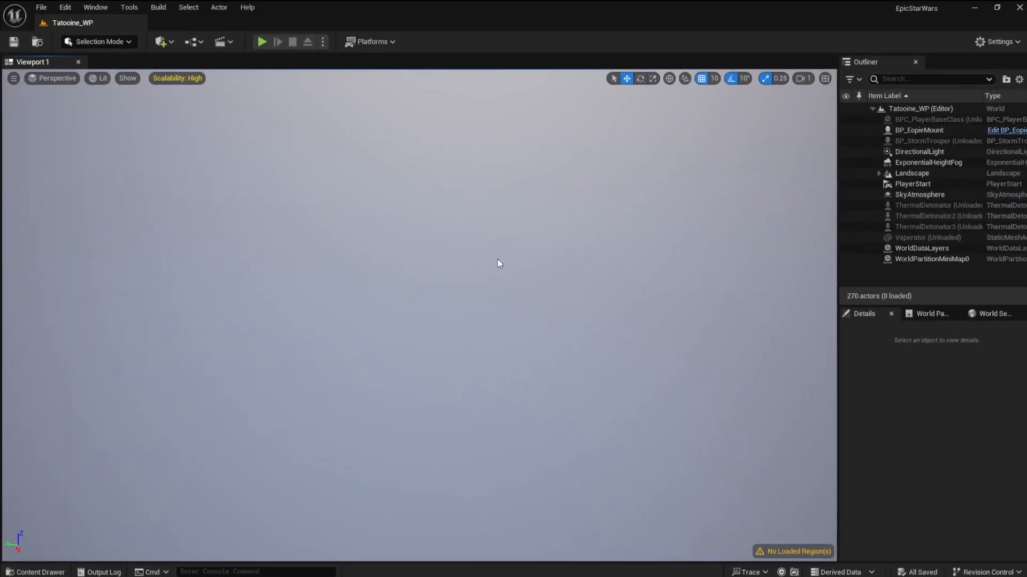
pyautogui.moveTo(69, 22)
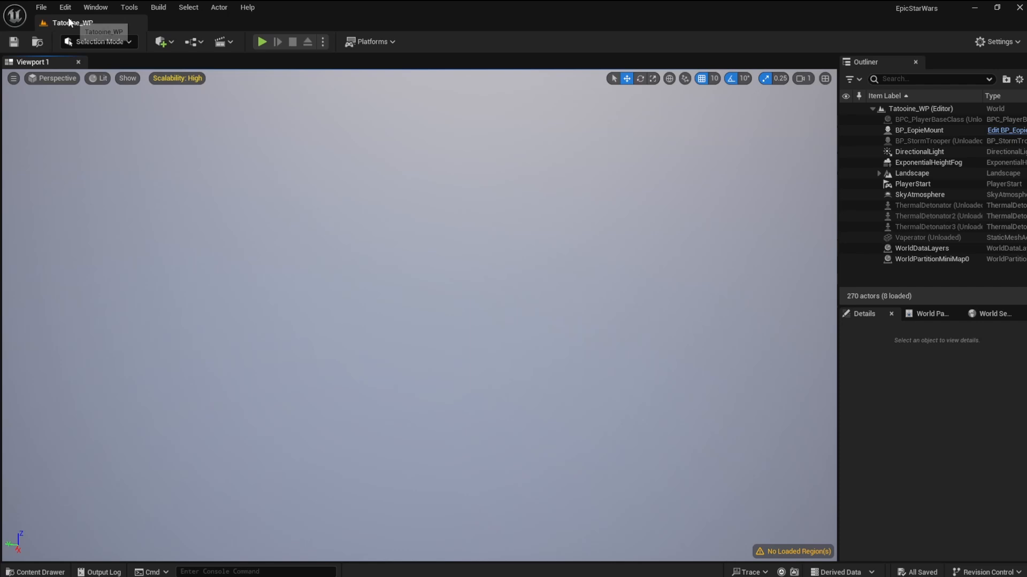
pyautogui.moveTo(918, 424)
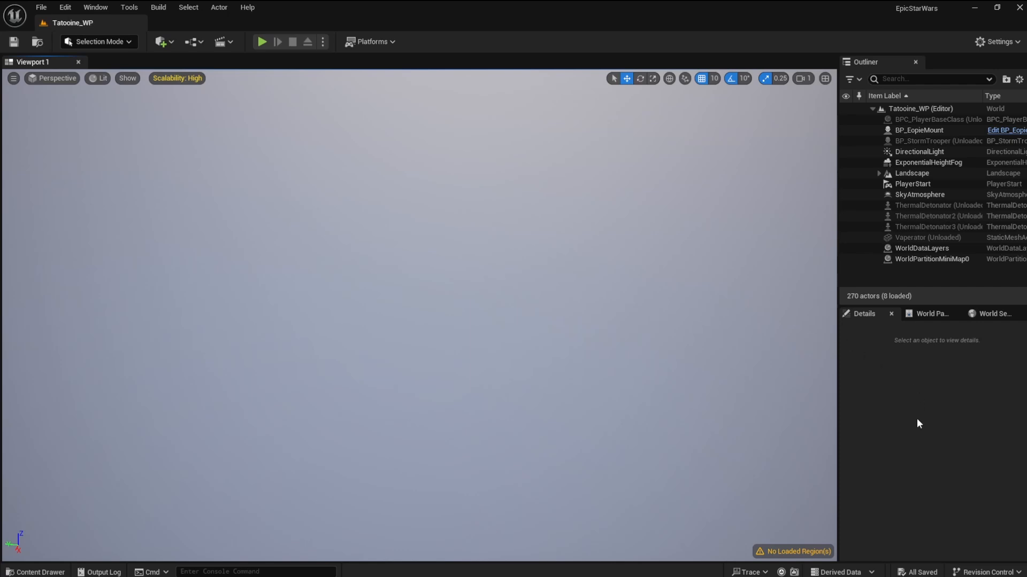
pyautogui.moveTo(941, 375)
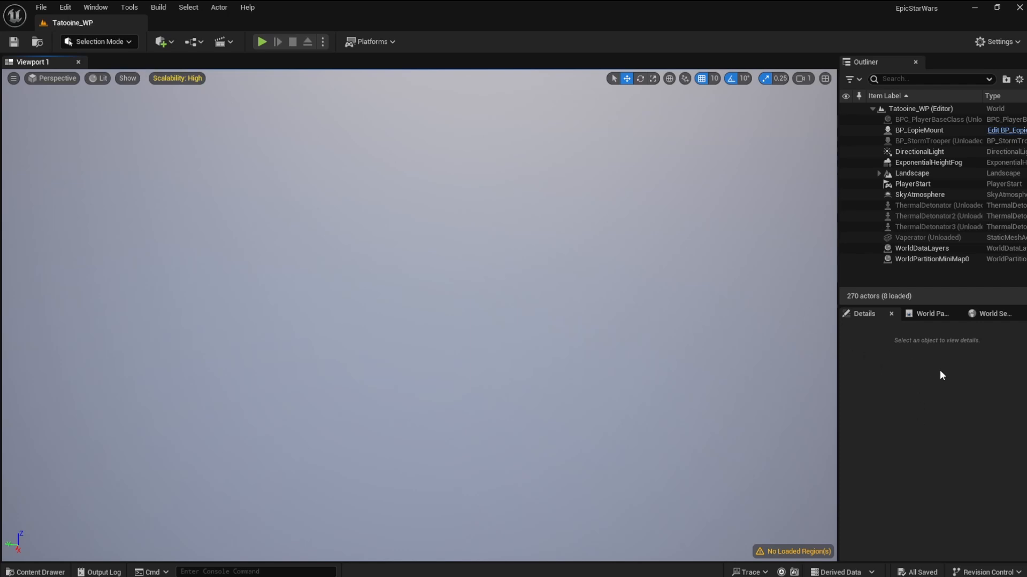
# Load the selected grid area of Tatooine_WP via 'Load region from selection' in World Partition
pyautogui.click(930, 314)
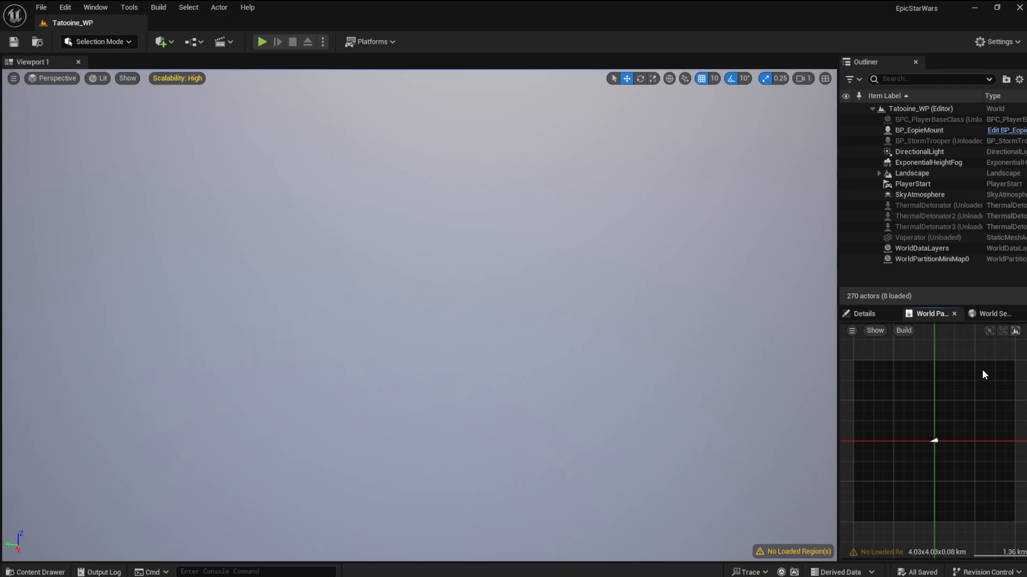
pyautogui.moveTo(866, 354)
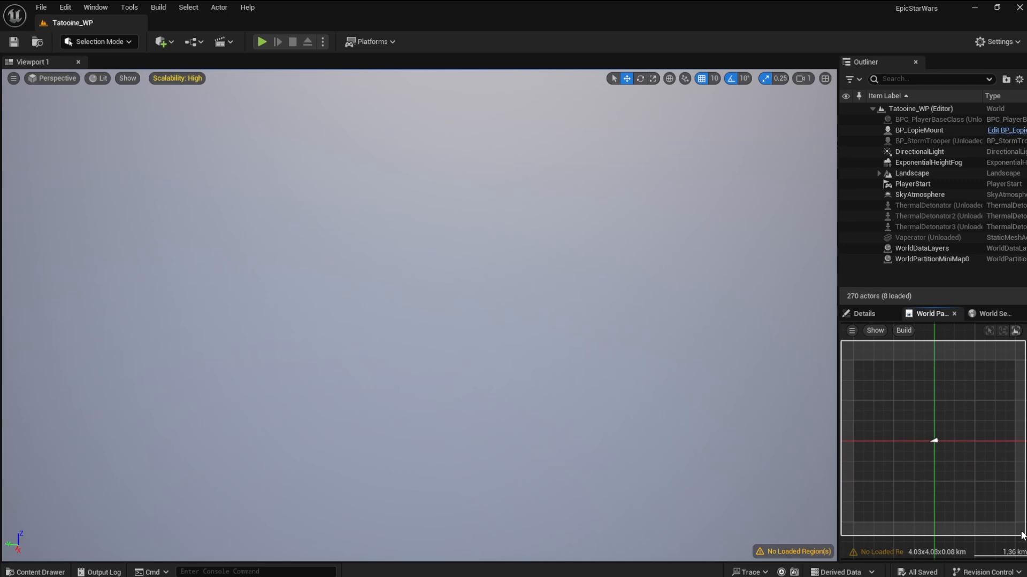
pyautogui.rightClick(932, 440)
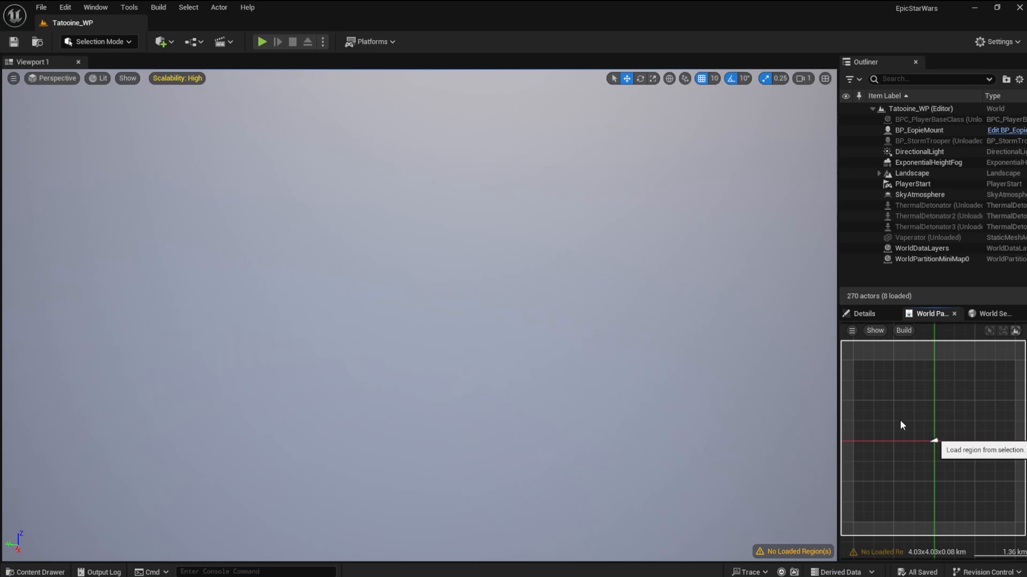
pyautogui.click(934, 440)
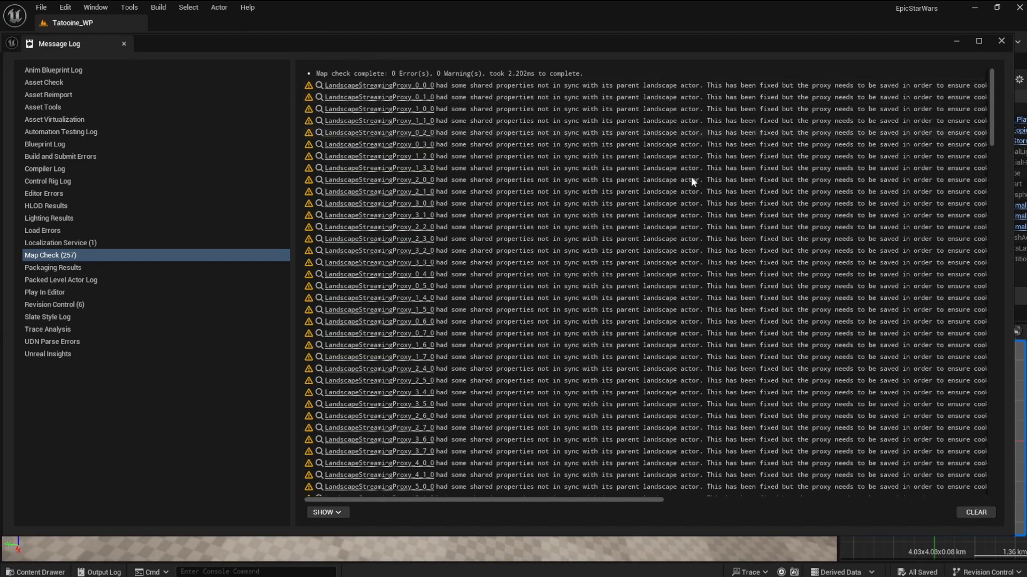
# Review the LandscapeStreamingProxy warnings in Map Check, then close the Message Log
pyautogui.scroll(-3)
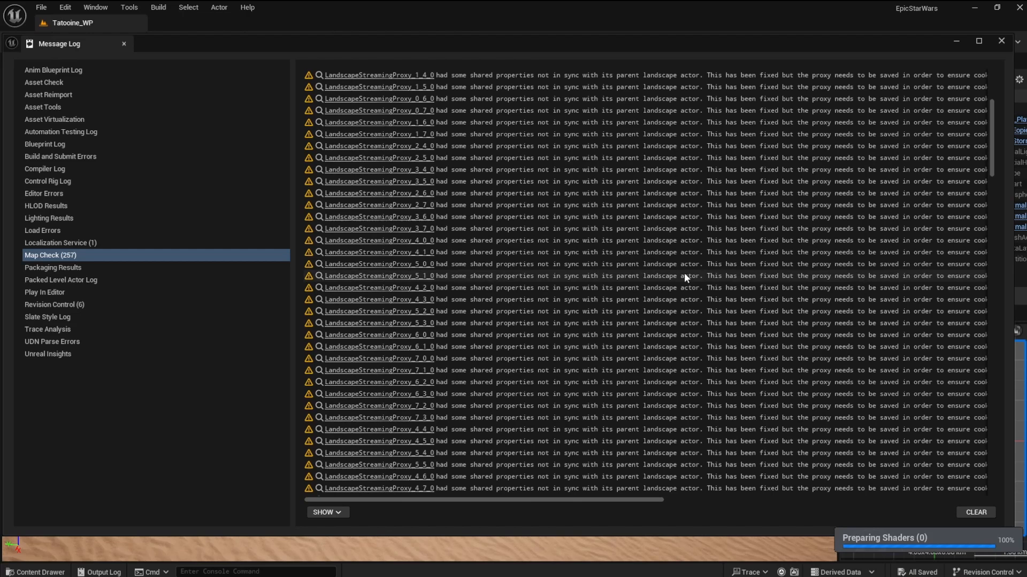
pyautogui.hscroll(3)
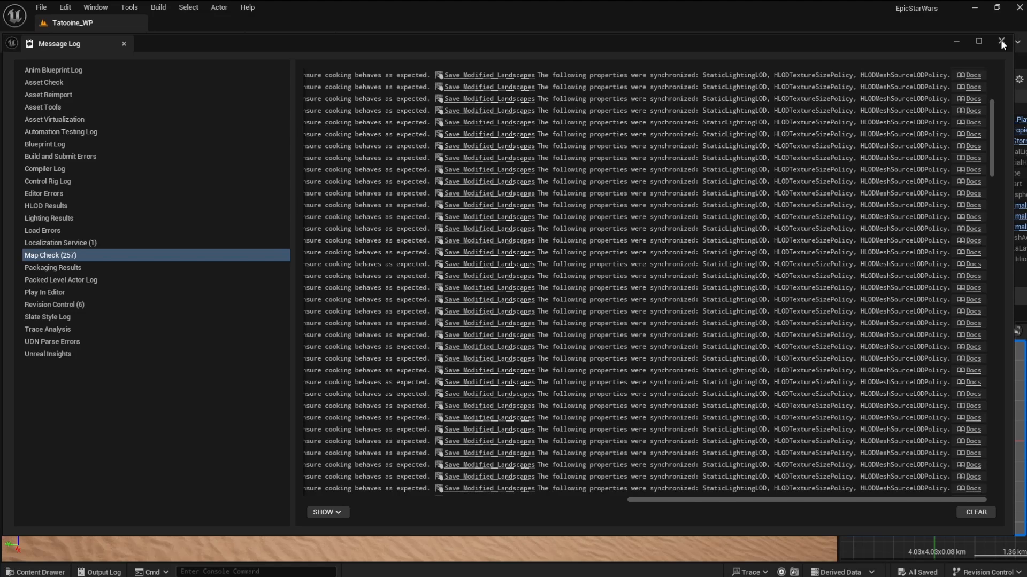
pyautogui.click(1001, 41)
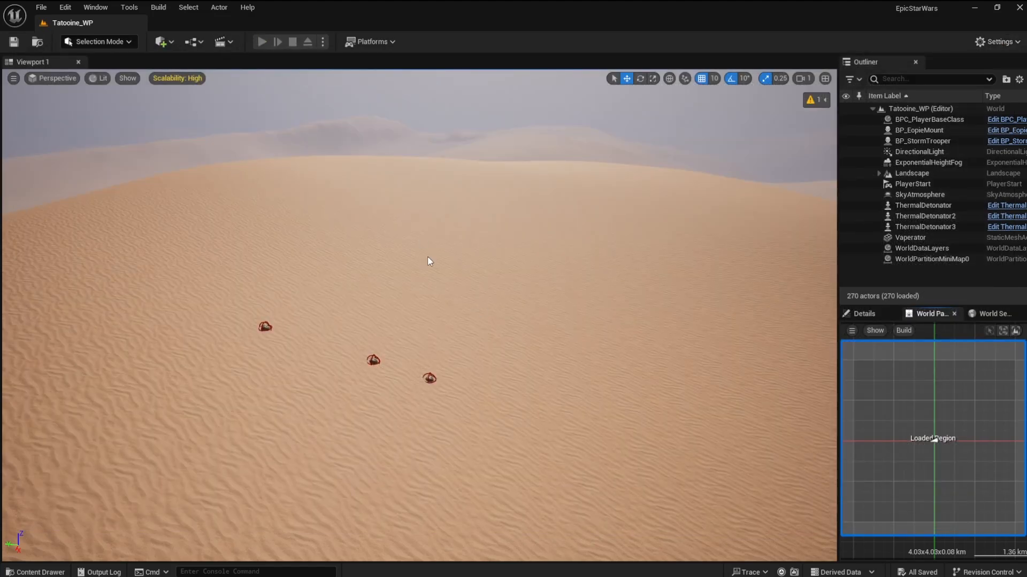
# Start a Play In Editor session of the Tatooine_WP desert level
pyautogui.click(261, 41)
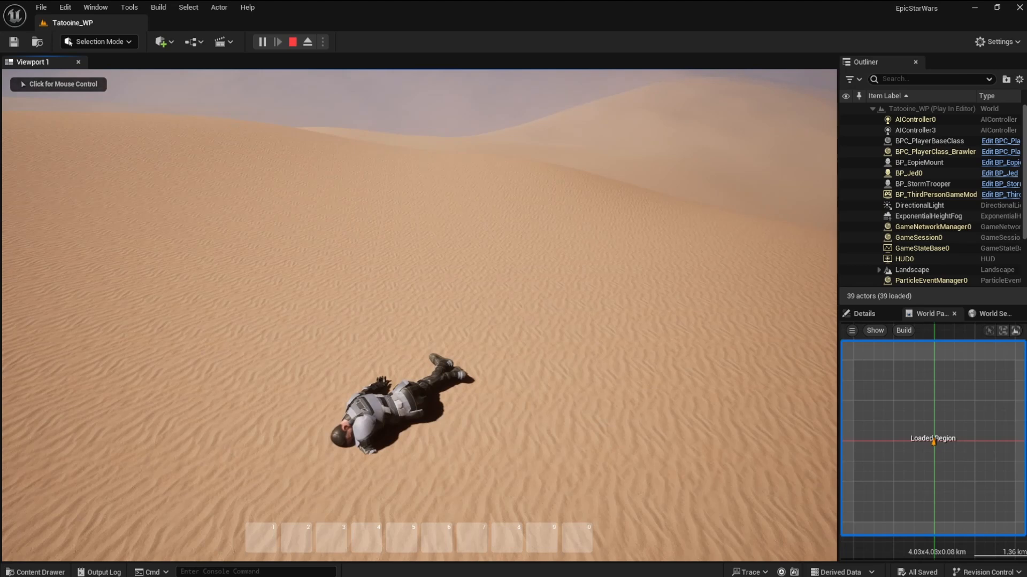
# Stop the Play In Editor session and play Tatooine_WP again
pyautogui.click(292, 42)
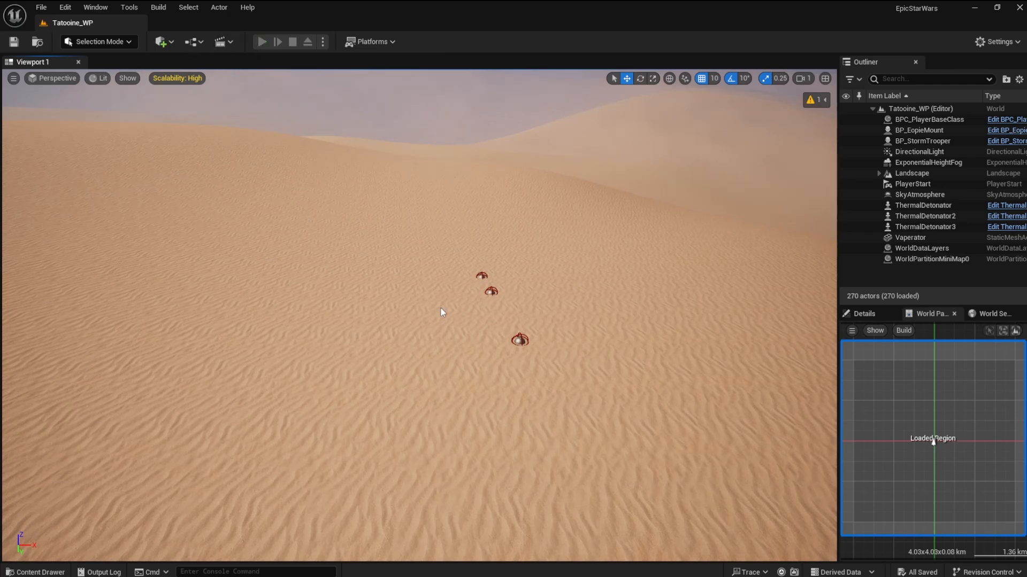
pyautogui.click(261, 41)
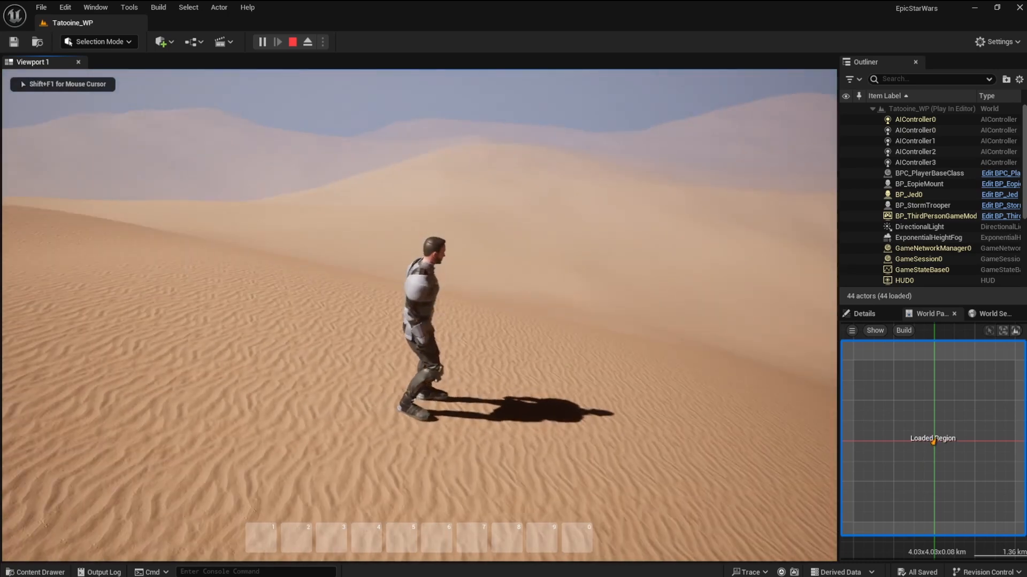